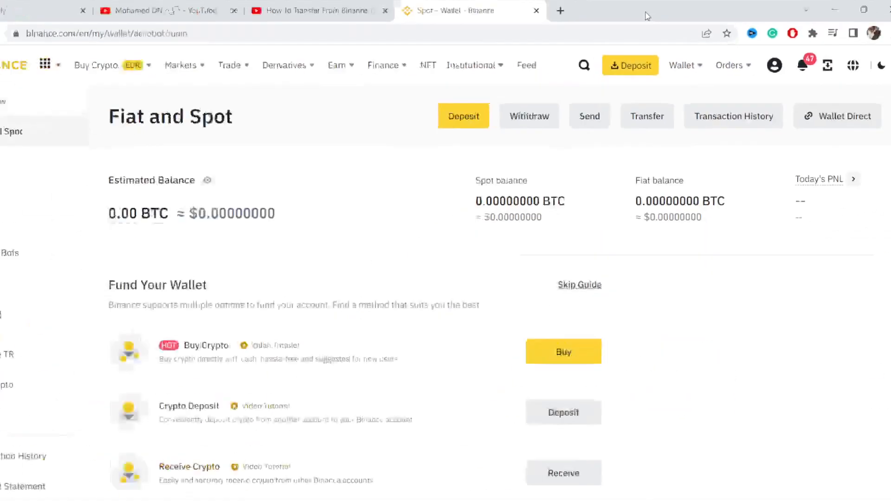
# Step: Browse the header menus, including the Earn products list
pyautogui.click(368, 65)
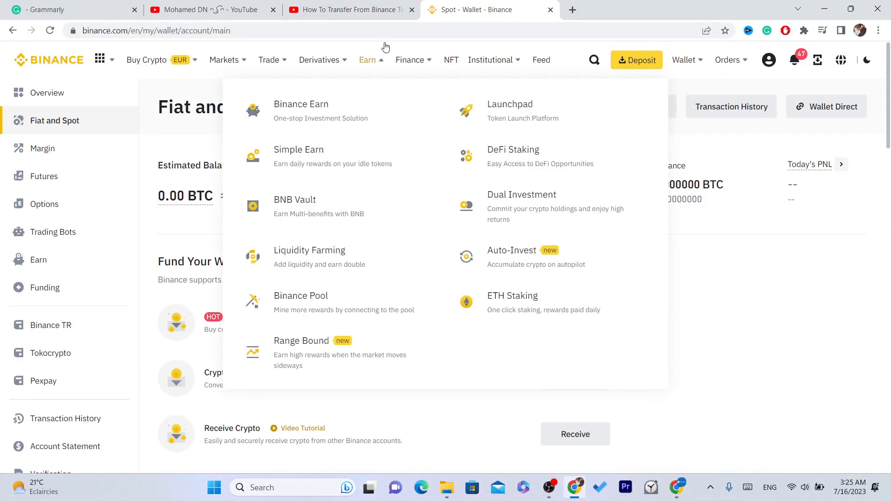
pyautogui.click(367, 60)
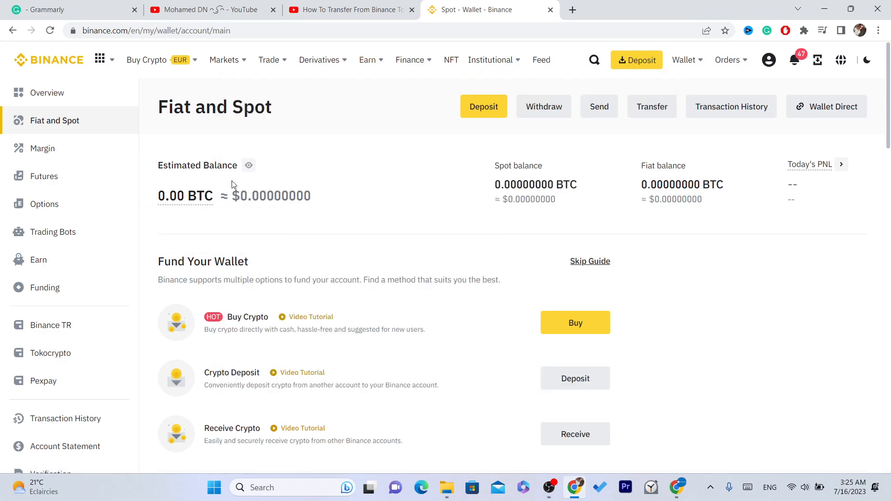
pyautogui.click(345, 31)
pyautogui.write('How To Transfer From Binance To Paypal')
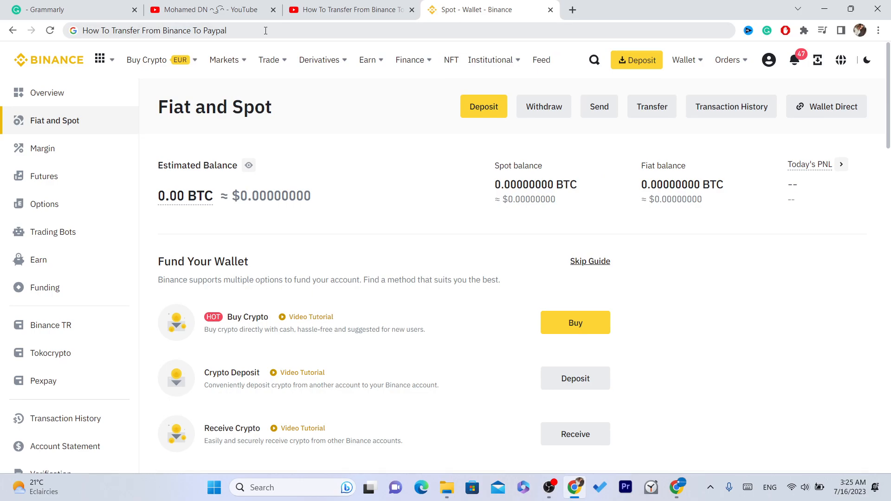
pyautogui.moveTo(272, 30)
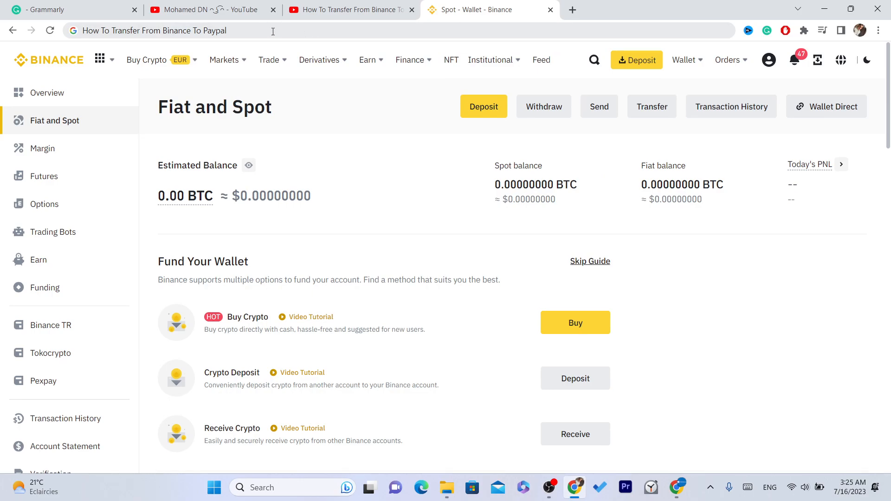
pyautogui.moveTo(449, 159)
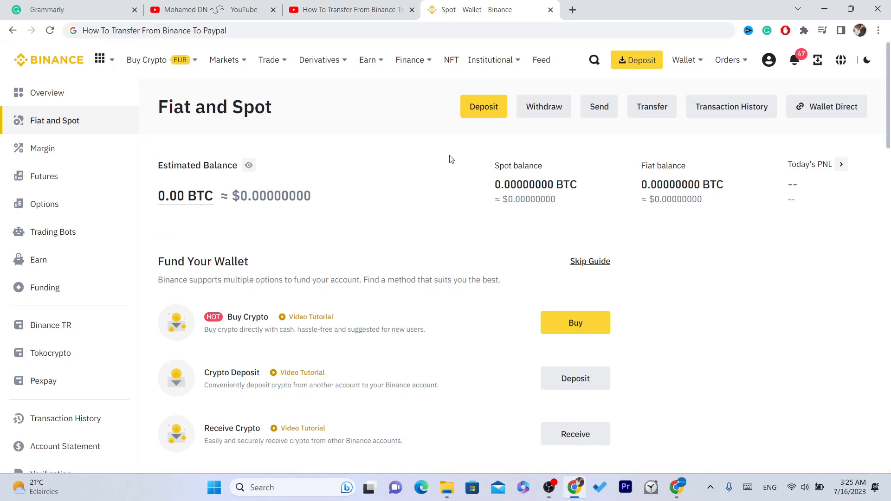
# Step: Go to the Fiat and Spot (Deposit & Withdraw) wallet from the Wallet menu
pyautogui.click(685, 60)
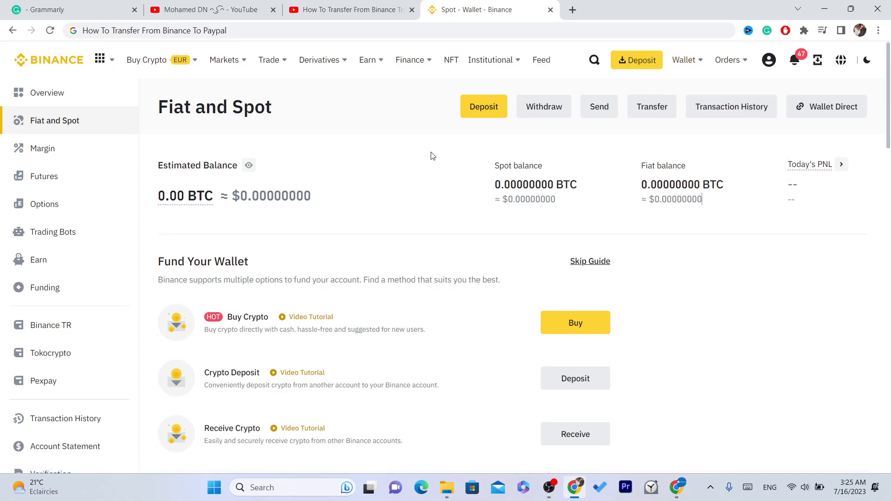
pyautogui.click(684, 59)
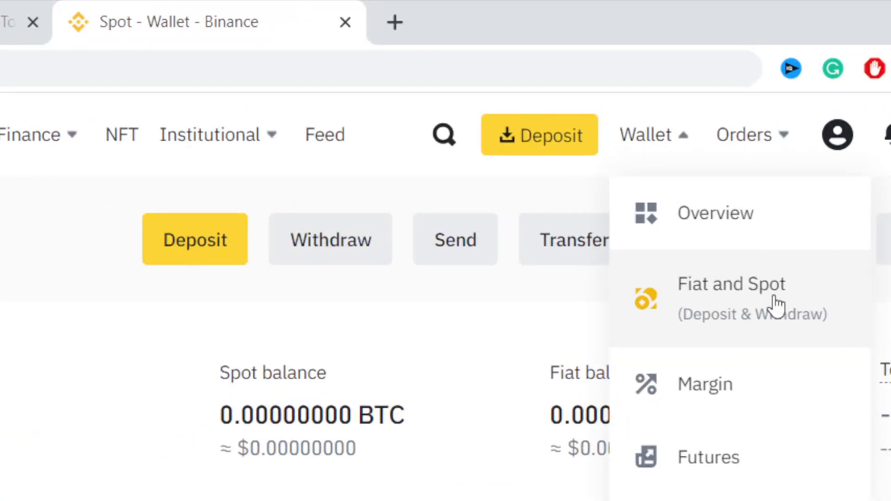
pyautogui.click(731, 298)
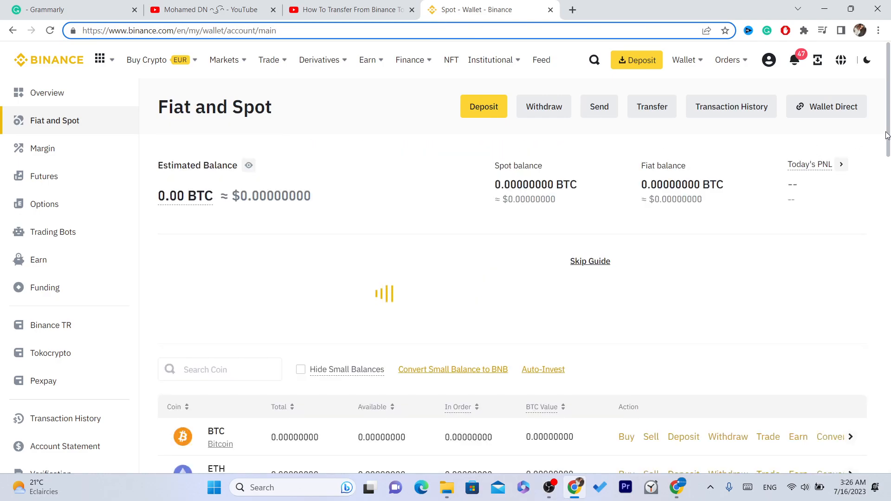
pyautogui.scroll(-3)
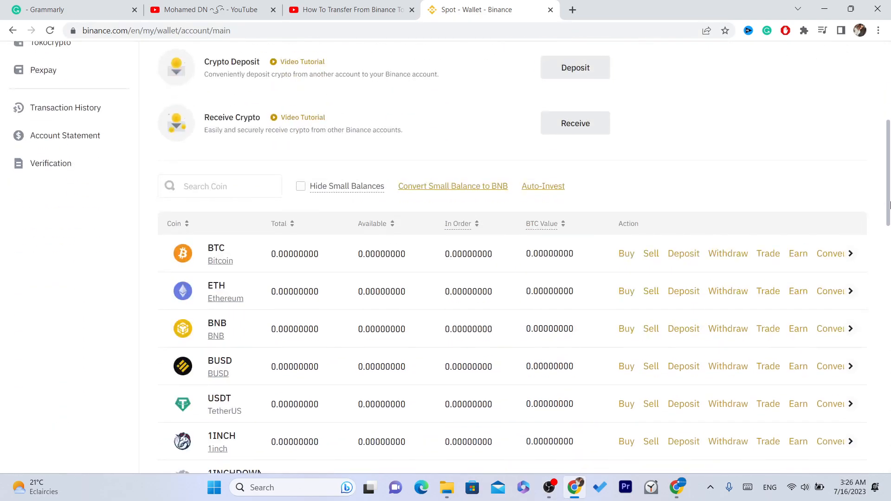
pyautogui.scroll(-3)
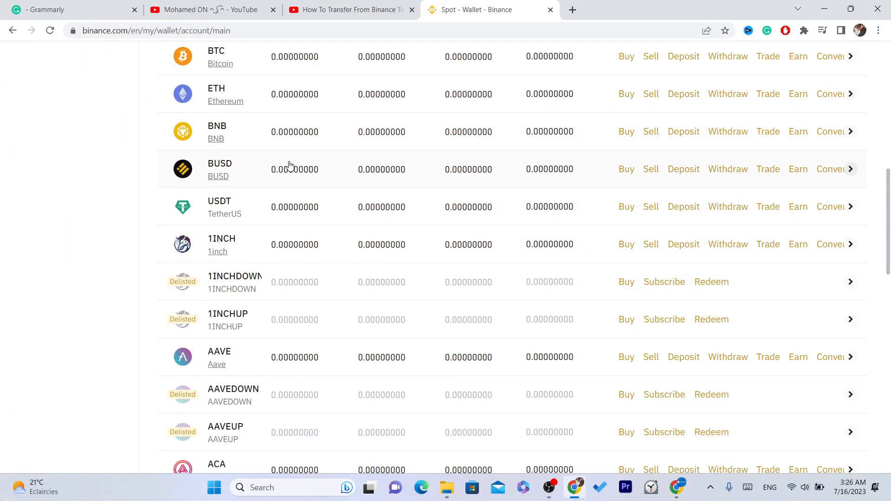
pyautogui.moveTo(290, 132)
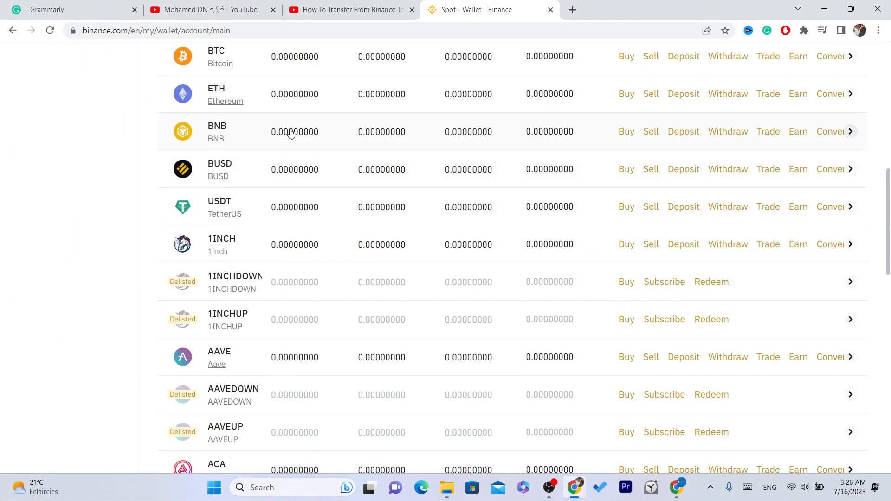
pyautogui.scroll(3)
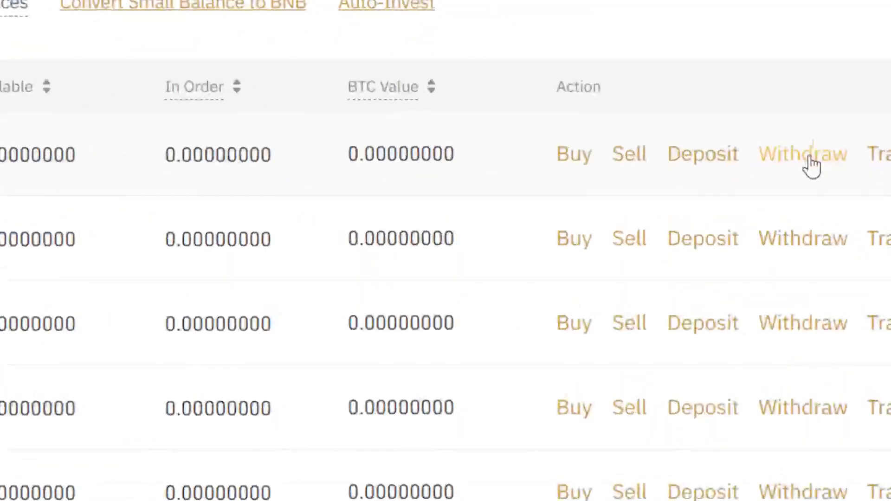
# Step: Start a BTC withdrawal, then switch to the Binance-to-PayPal tutorial video
pyautogui.click(802, 154)
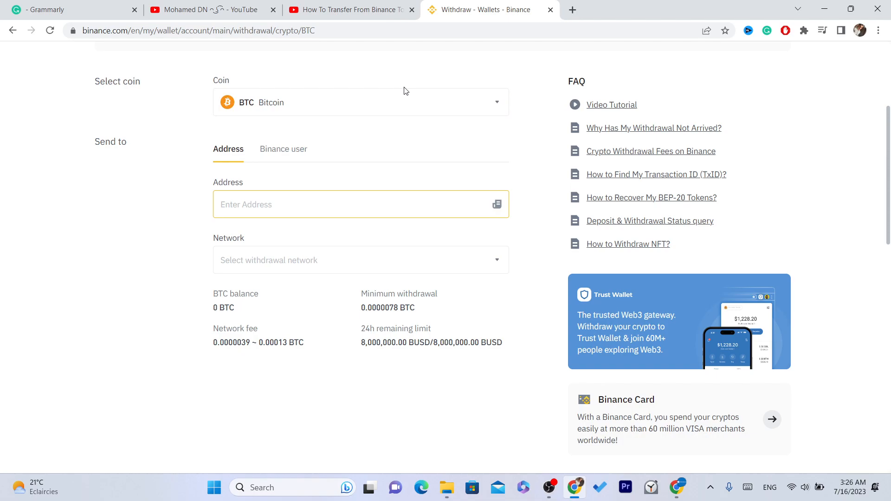
pyautogui.moveTo(693, 185)
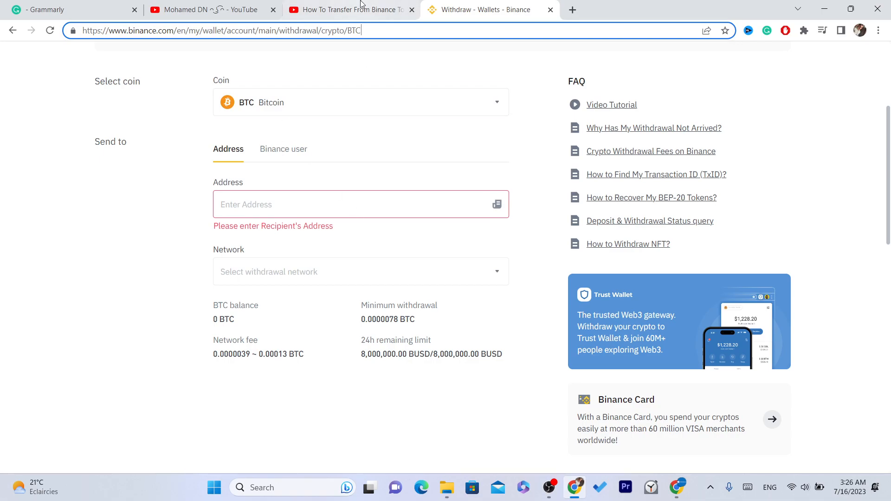
pyautogui.click(350, 9)
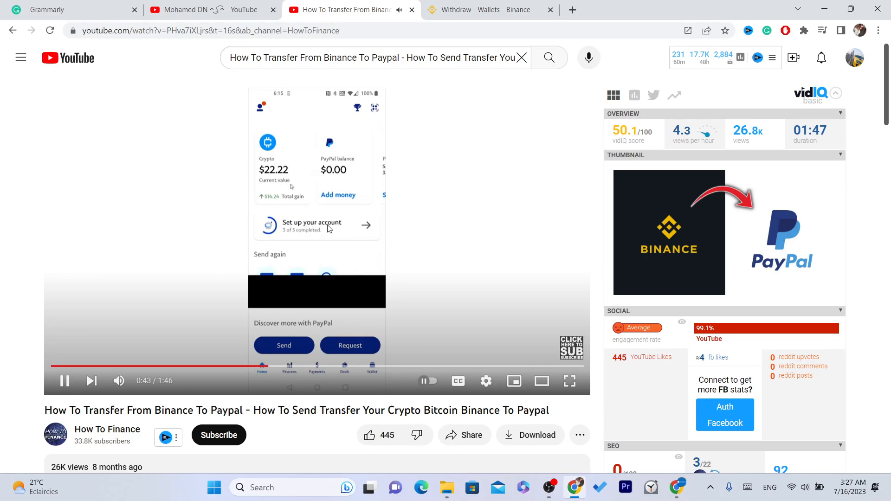
pyautogui.moveTo(363, 327)
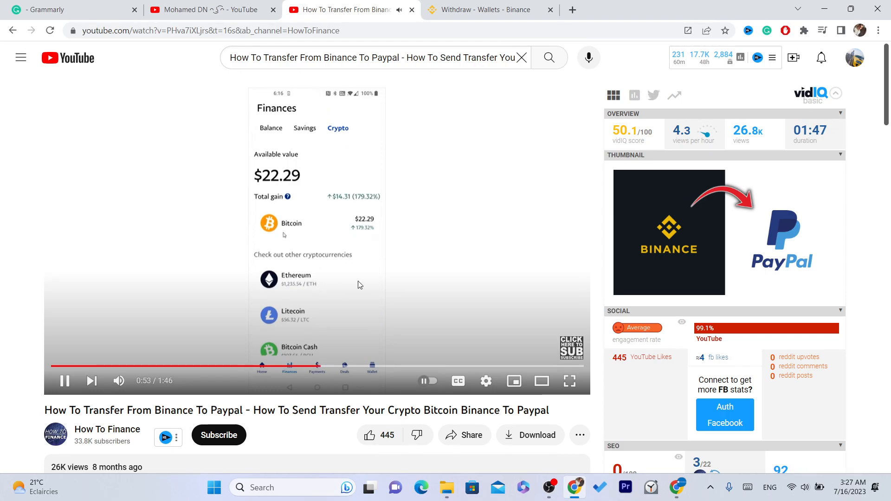
pyautogui.moveTo(332, 239)
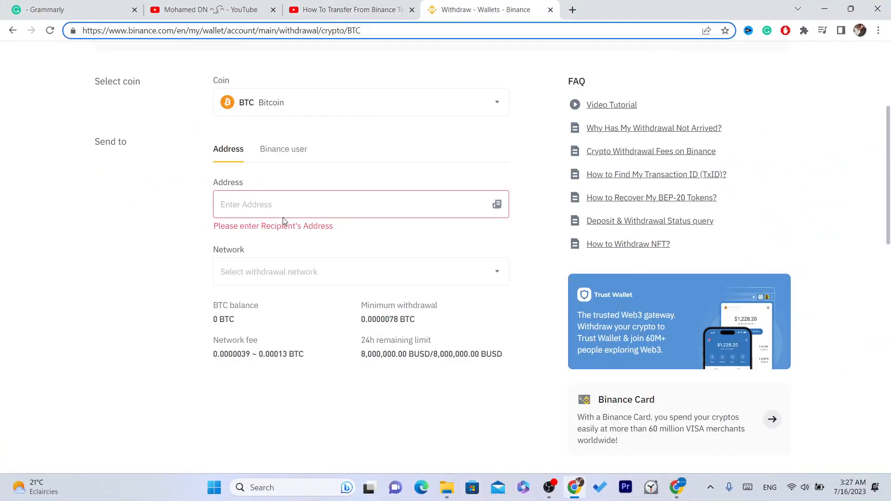
# Step: Enter 'sk' as the recipient address in the BTC withdrawal form
pyautogui.write('skjs')
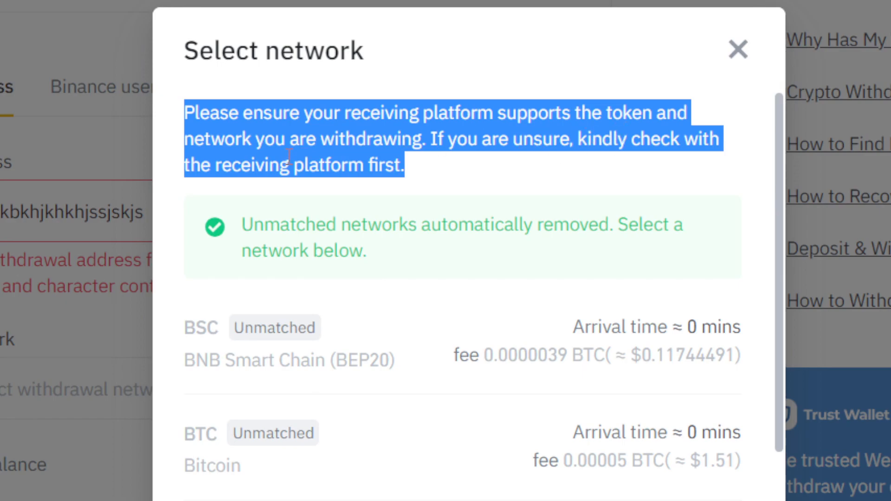
# Step: Close the Select network dialog, leaving the address flagged as wrongly formatted
pyautogui.click(458, 160)
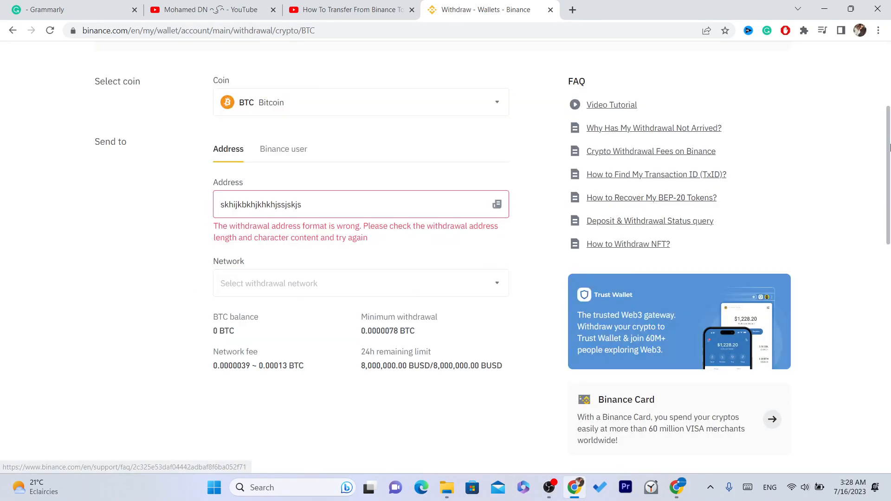
pyautogui.scroll(-3)
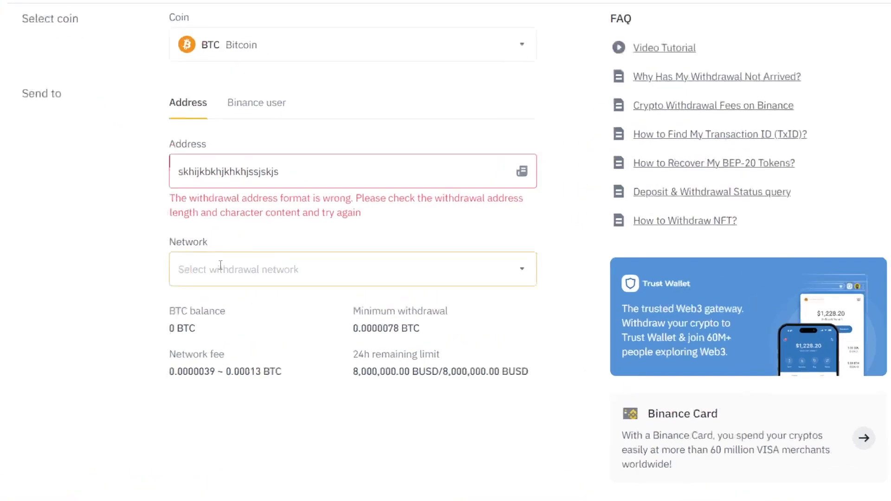
pyautogui.click(352, 269)
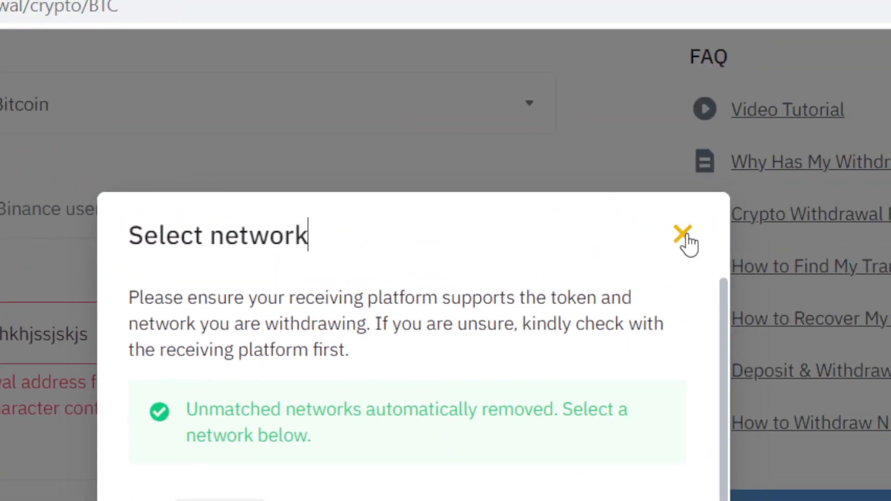
pyautogui.click(683, 235)
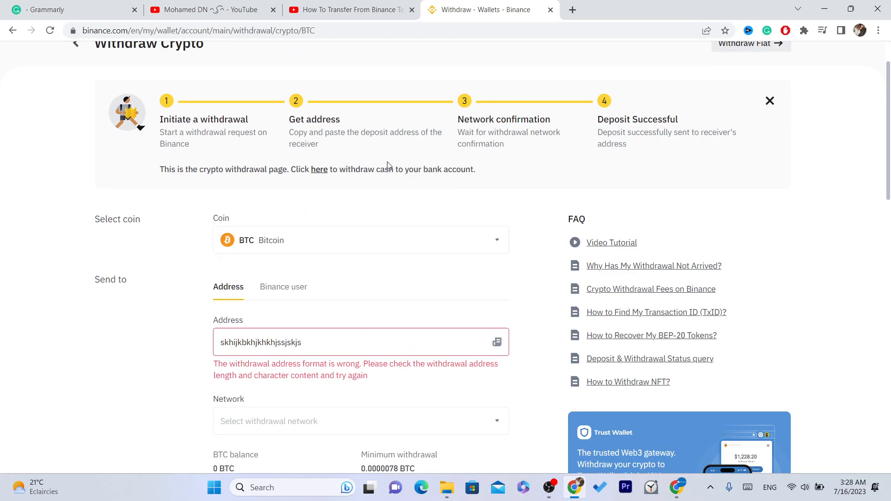
pyautogui.tripleClick(317, 169)
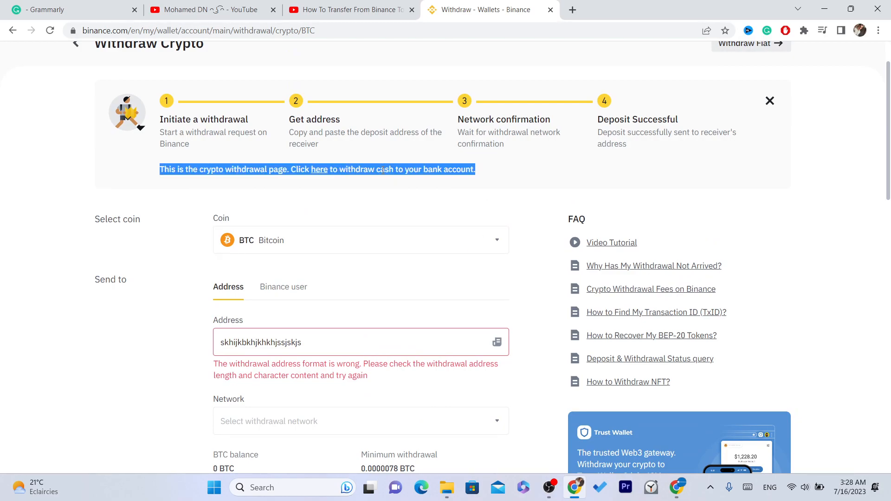